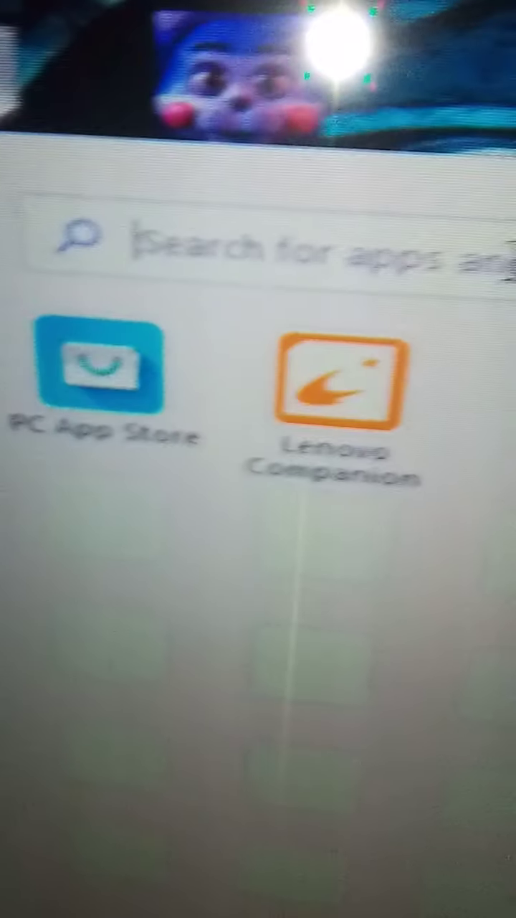
# Step: Search for 'run' from the Start menu
pyautogui.write('run')
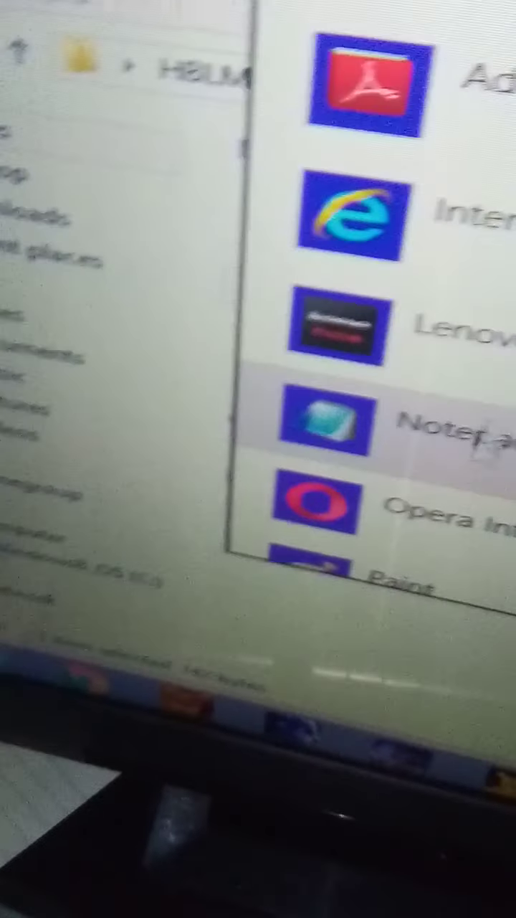
# Step: Open the Five Nights at Candy's 3 save file with Notepad and review its values
pyautogui.click(337, 427)
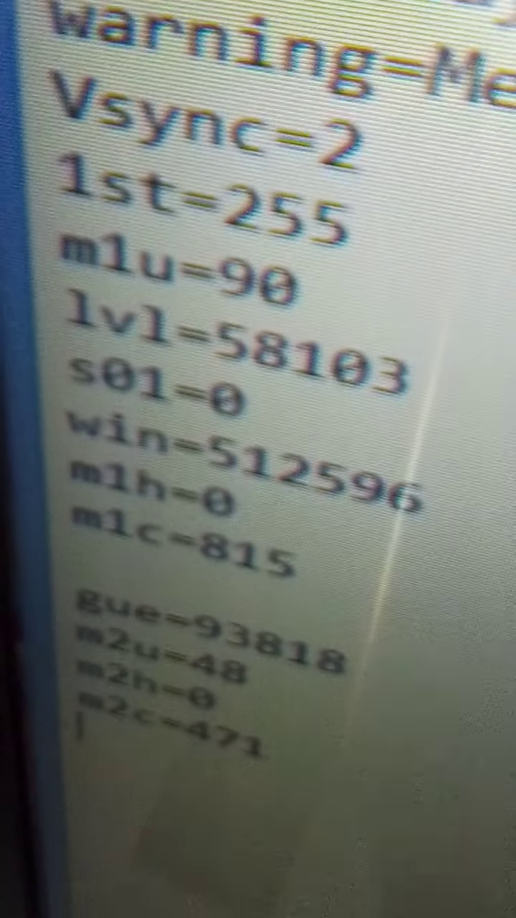
pyautogui.scroll(-3)
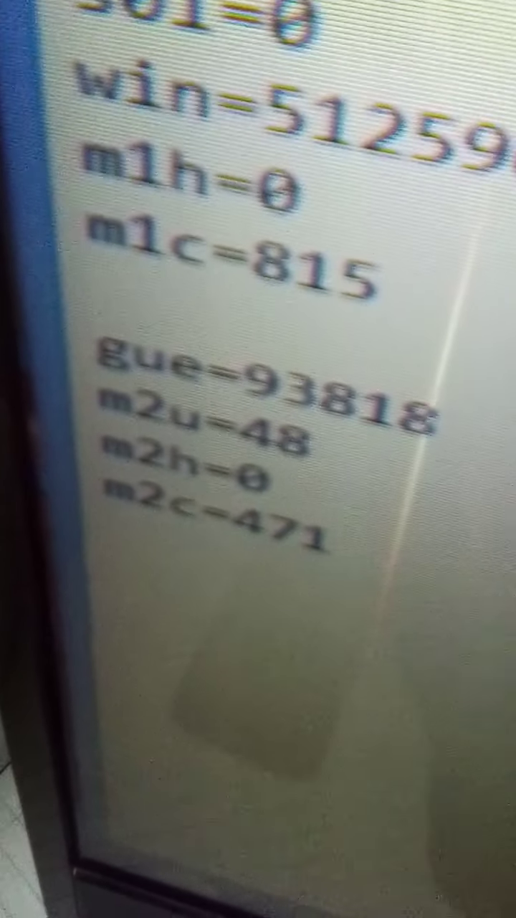